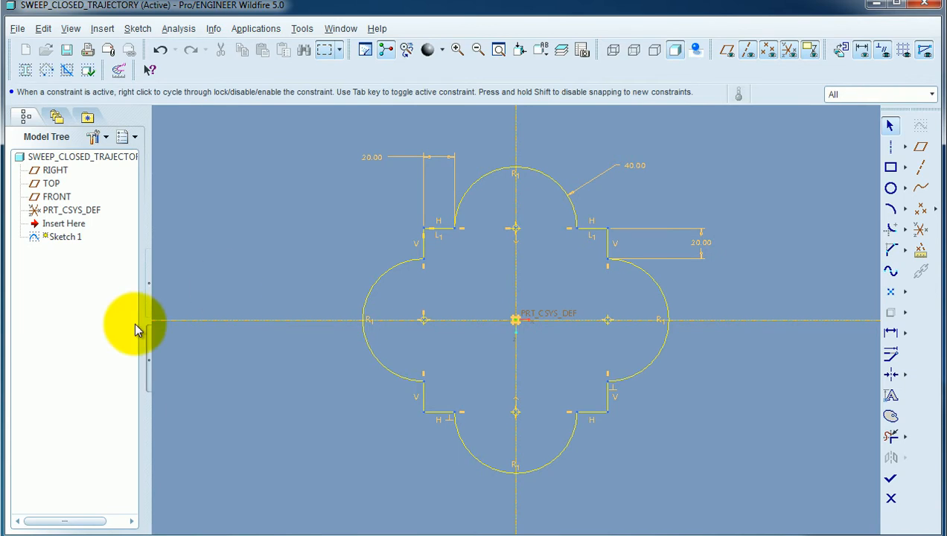
pyautogui.moveTo(257, 352)
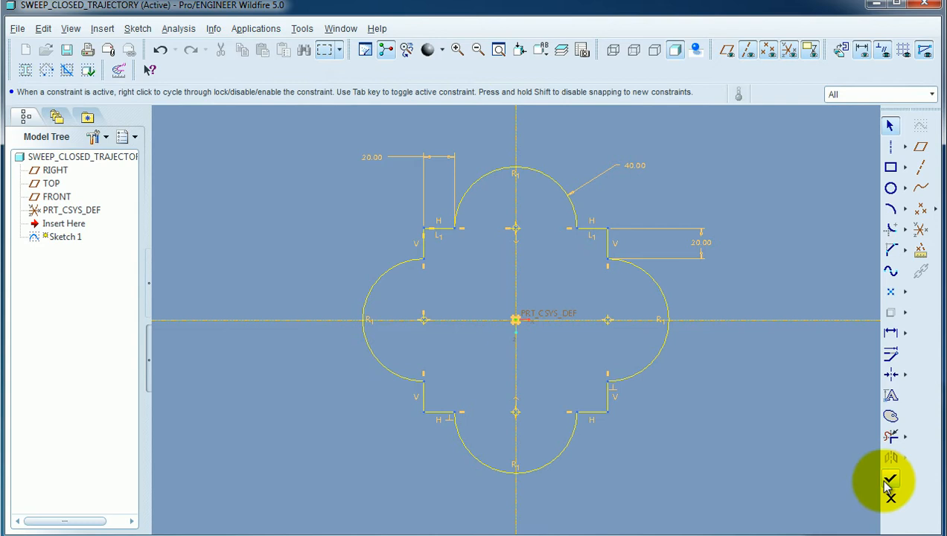
# Finish Sketch 1, the four-lobed clover trajectory, and exit Sketcher.
pyautogui.click(888, 482)
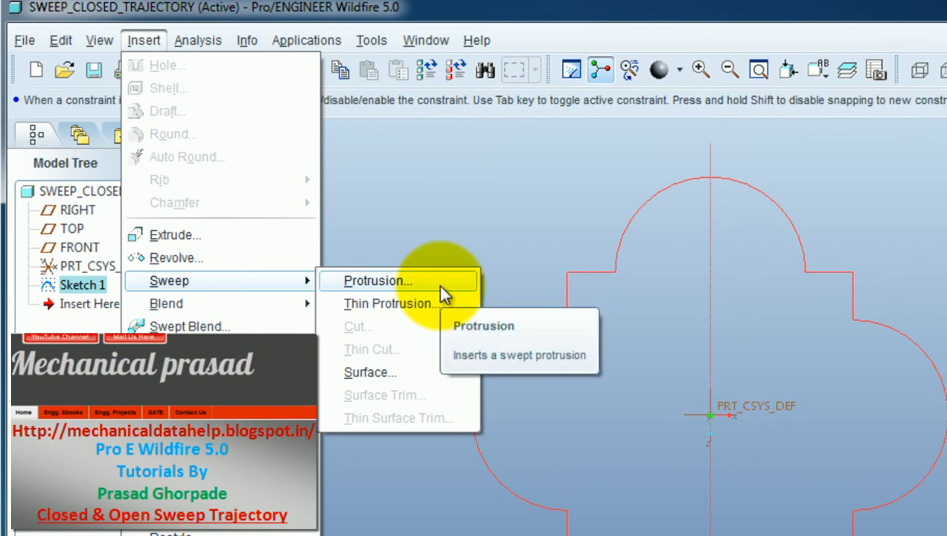
# Start a sweep protrusion using the entire Sketch 1 clover chain as its trajectory.
pyautogui.click(376, 280)
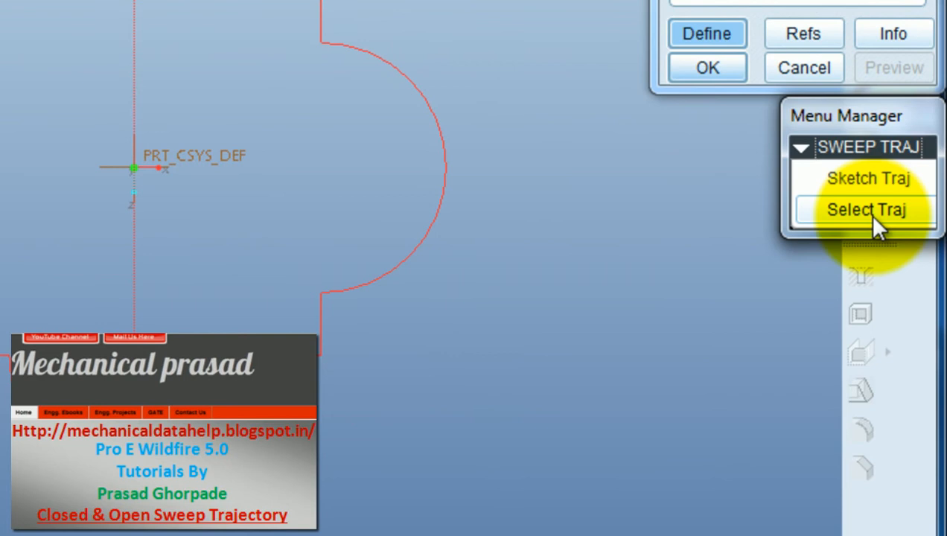
pyautogui.click(865, 207)
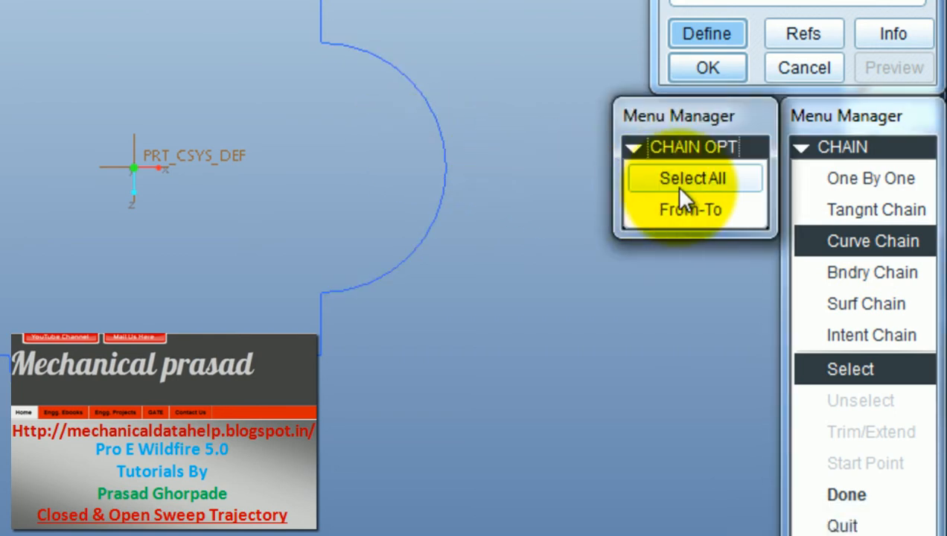
pyautogui.click(694, 177)
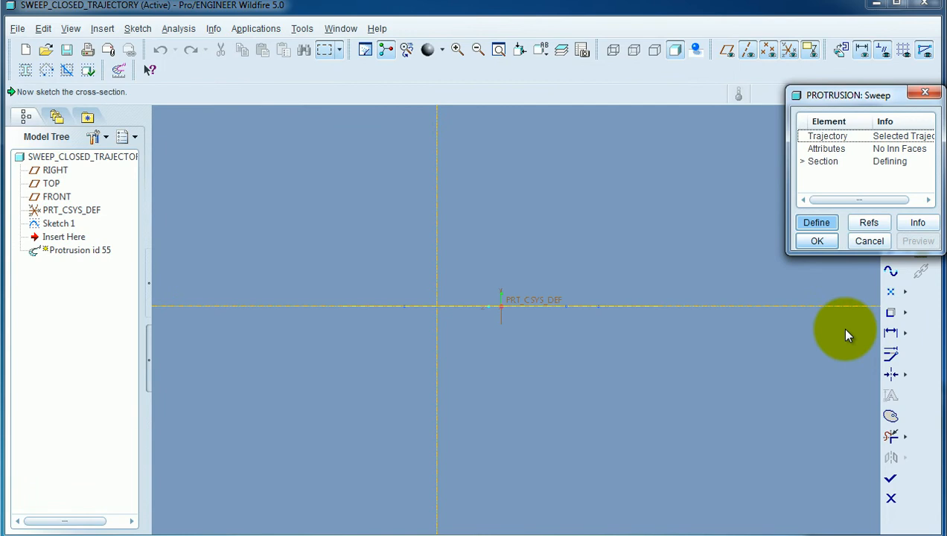
pyautogui.moveTo(575, 213)
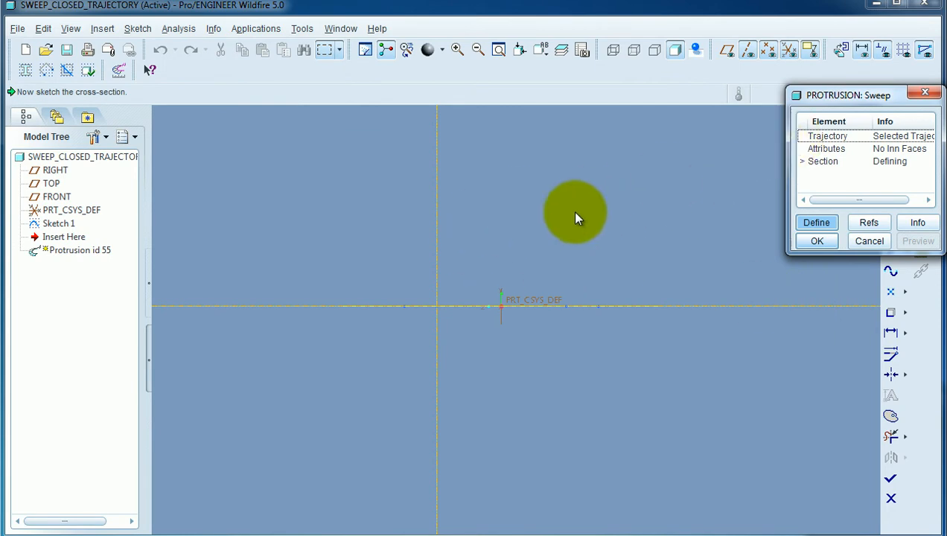
# Begin sketching the stepped section profile with the Line tool.
pyautogui.rightClick(575, 216)
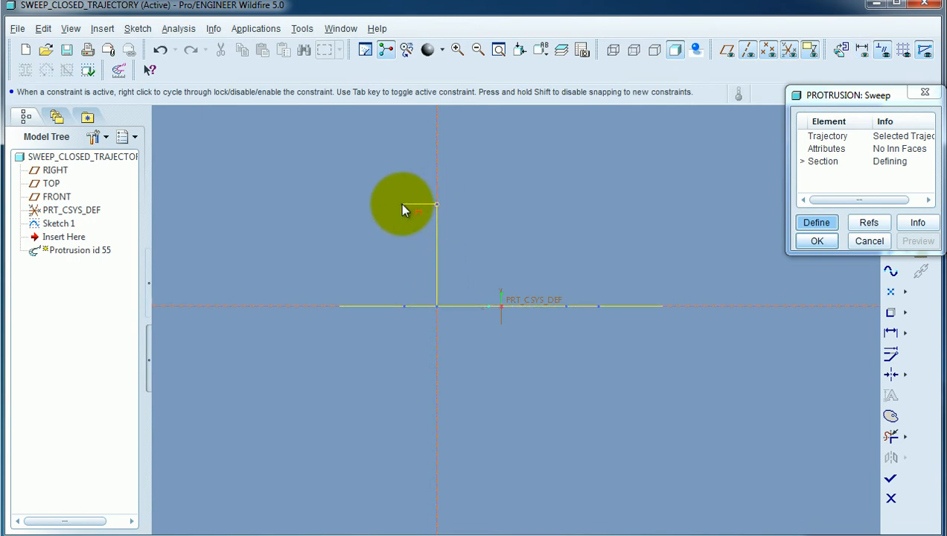
pyautogui.moveTo(419, 214)
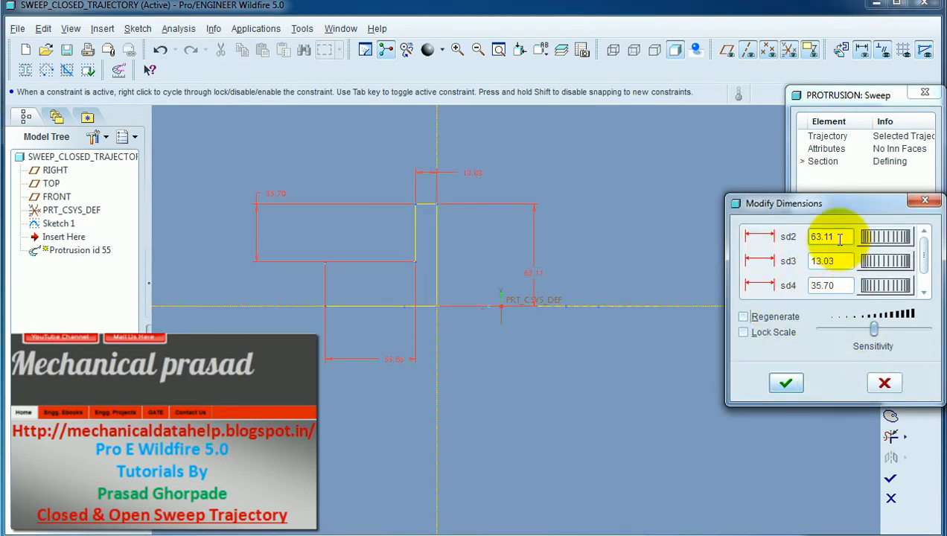
# Change the stepped section's dimensions to 30, 10, 20 and 15 and apply them.
pyautogui.click(830, 237)
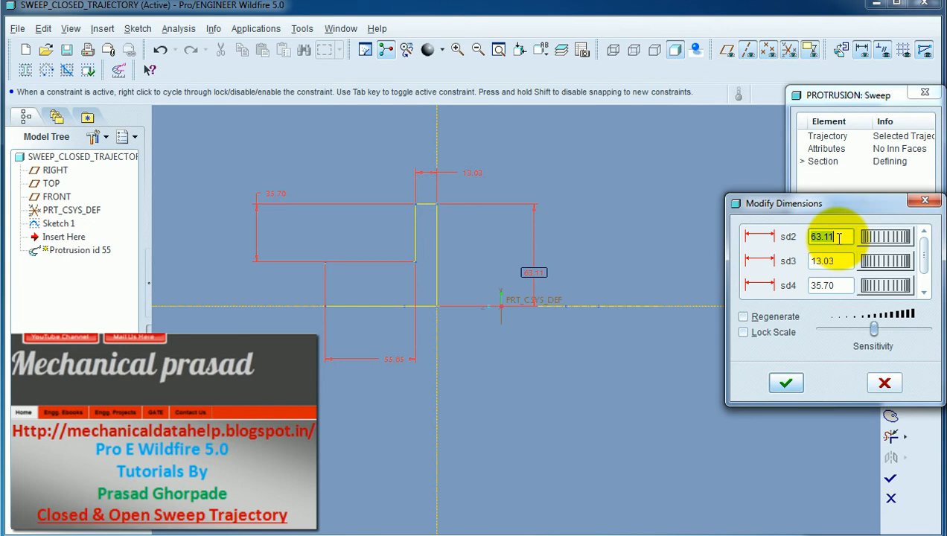
pyautogui.write('30.00')
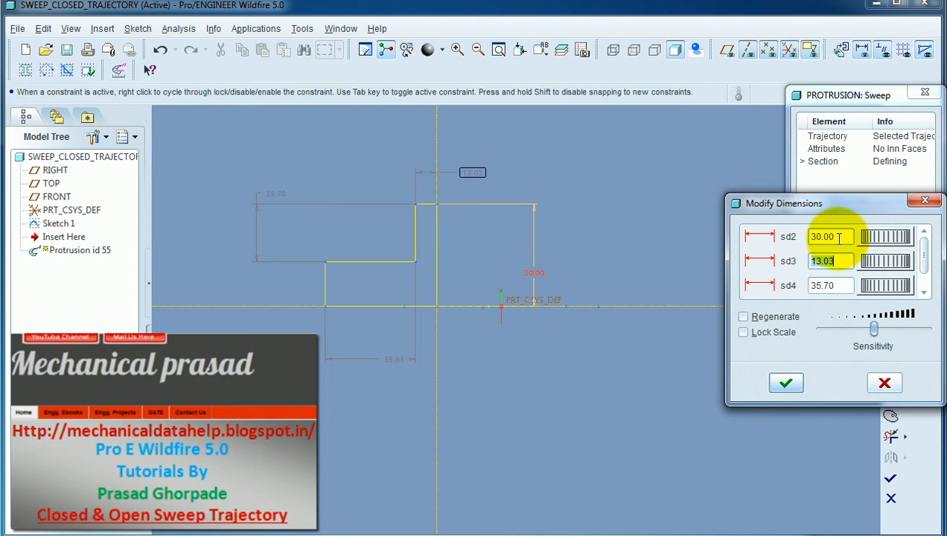
pyautogui.write('10.00')
pyautogui.click(831, 285)
pyautogui.write('20')
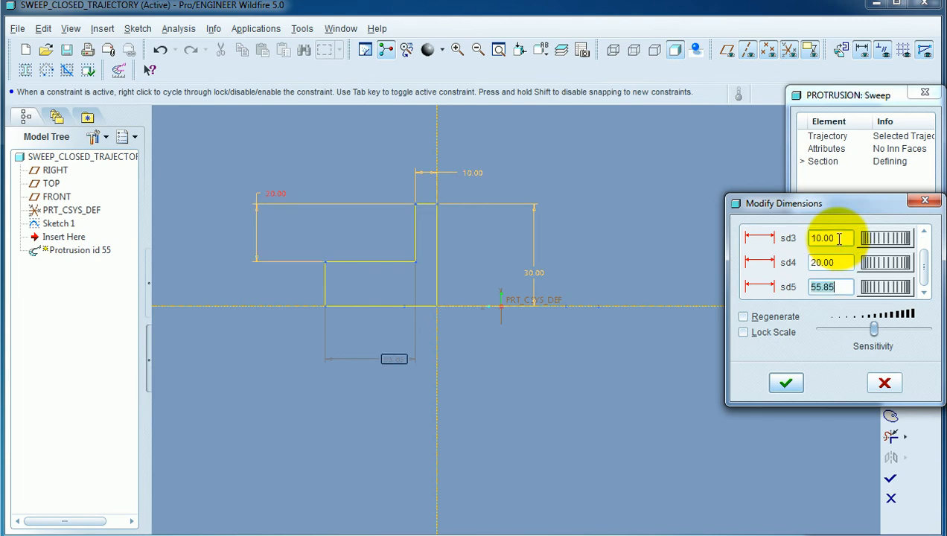
pyautogui.write('10')
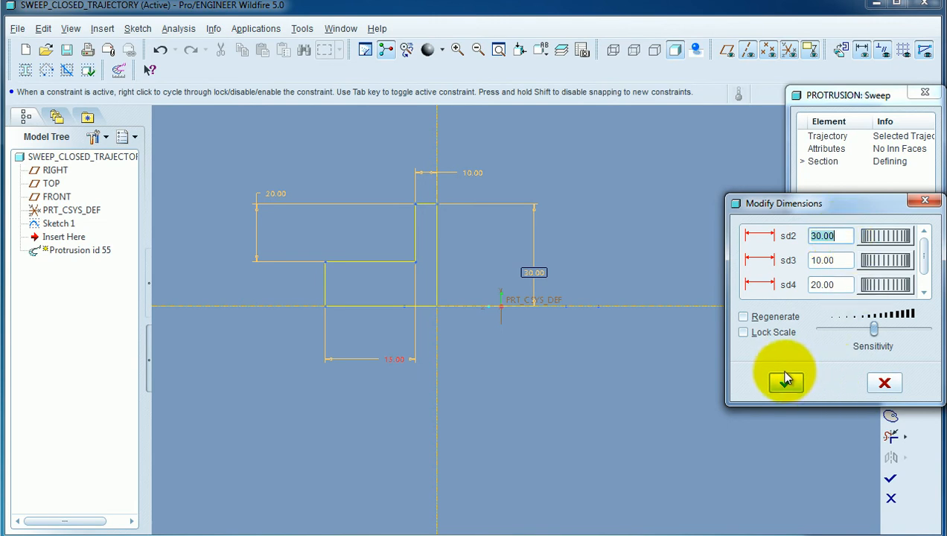
pyautogui.click(784, 382)
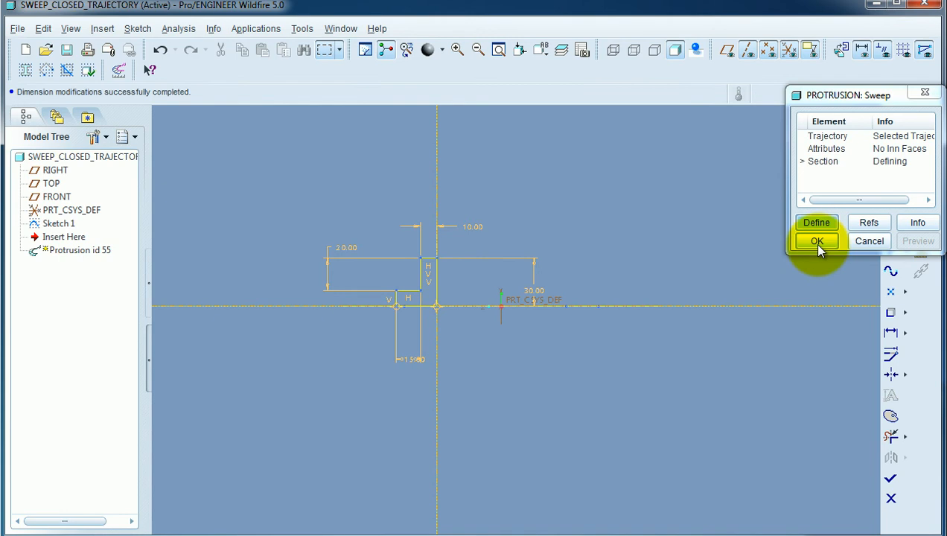
pyautogui.moveTo(891, 491)
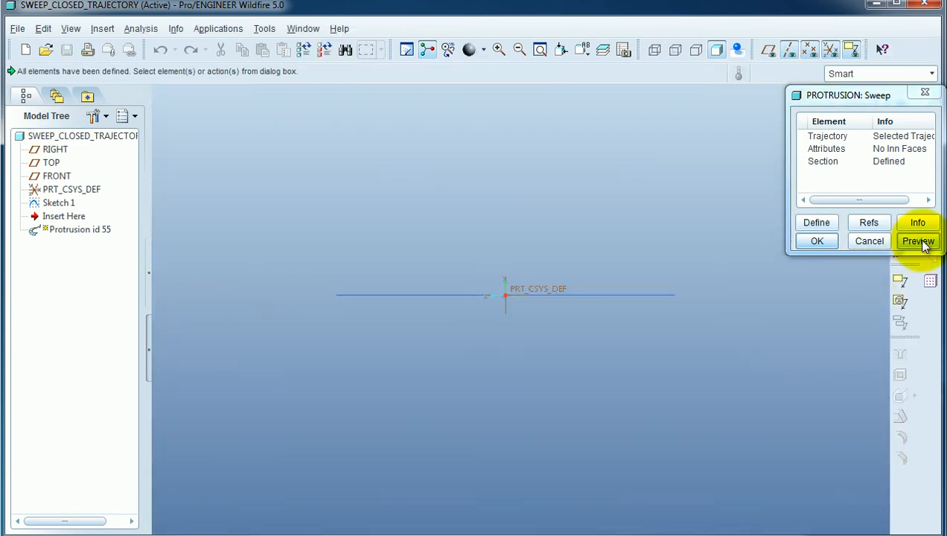
# Preview the hollow stepped clover rim and orbit the view to inspect it.
pyautogui.click(918, 240)
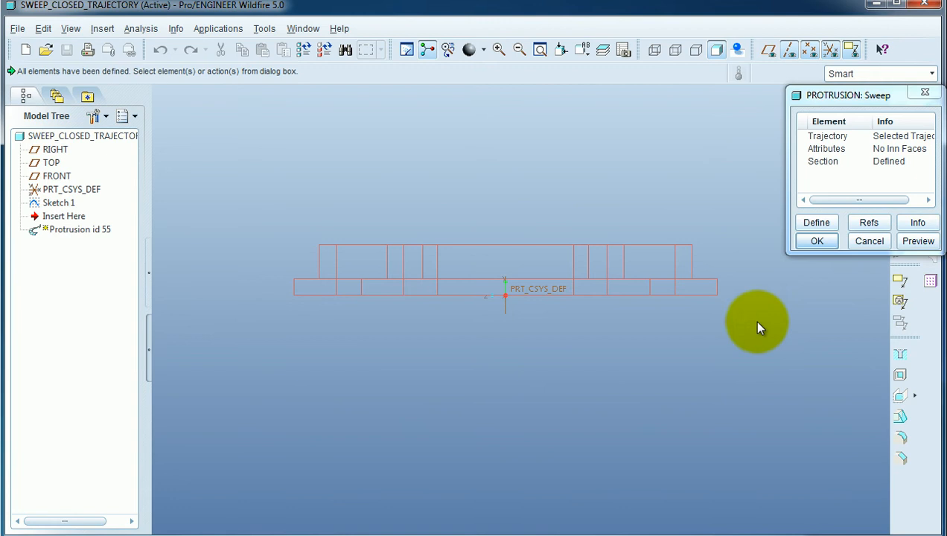
pyautogui.click(918, 241)
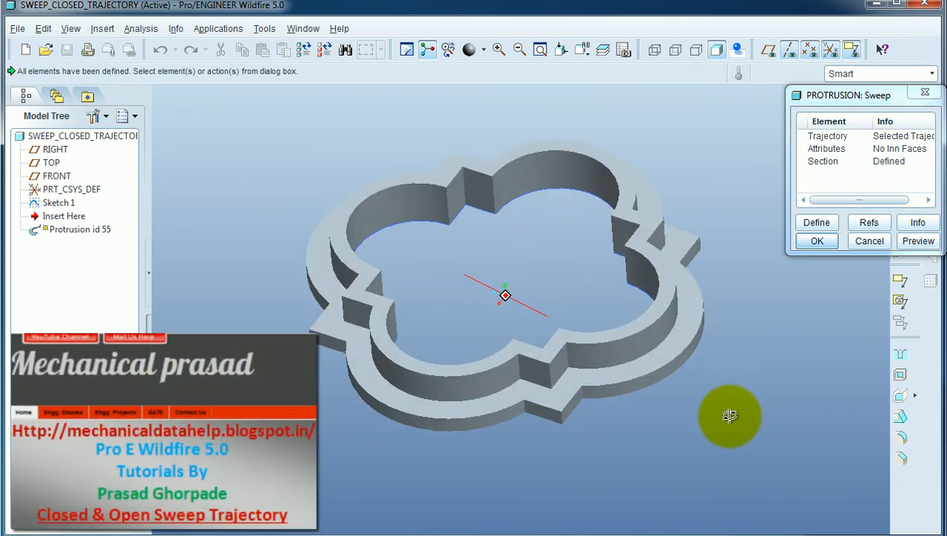
pyautogui.click(738, 47)
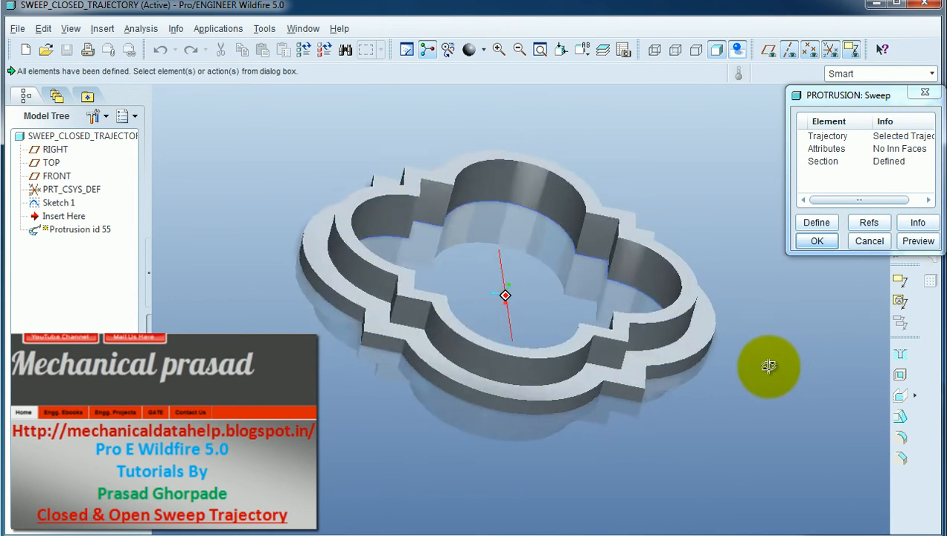
pyautogui.click(735, 49)
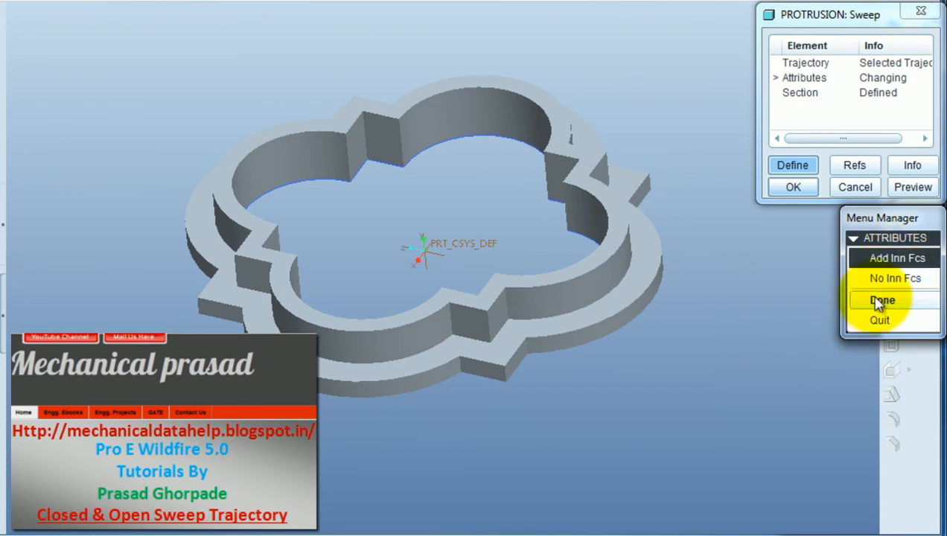
# Switch the sweep attribute to Add Inn Fcs and reopen the stepped section sketch.
pyautogui.click(879, 295)
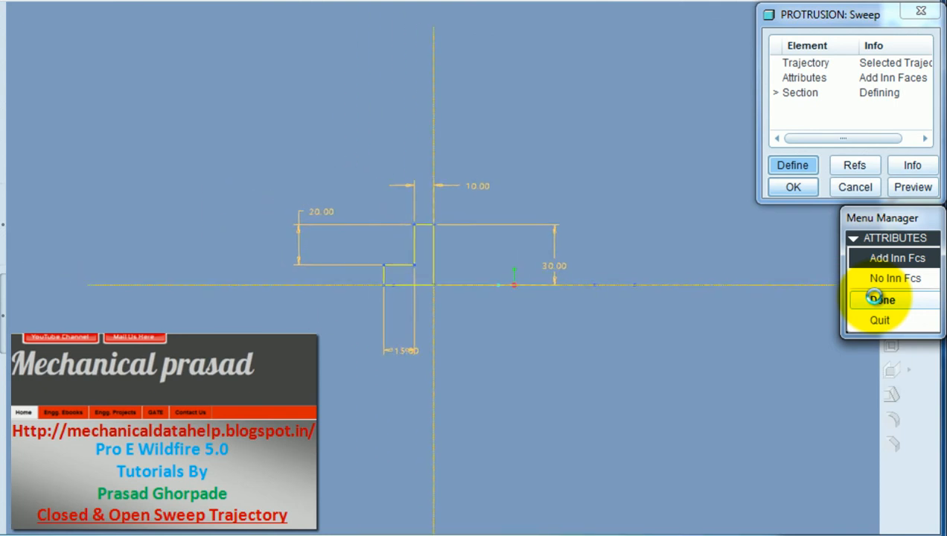
pyautogui.click(879, 297)
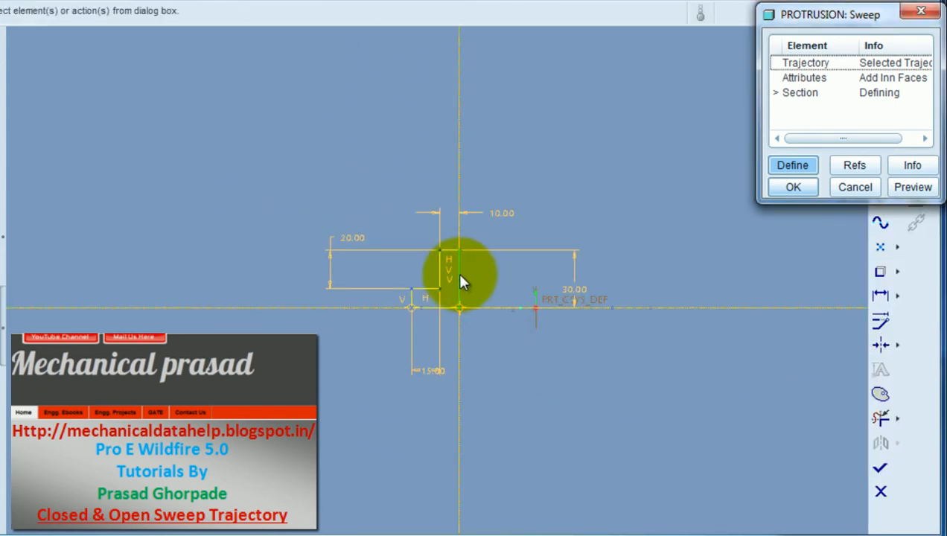
pyautogui.click(456, 281)
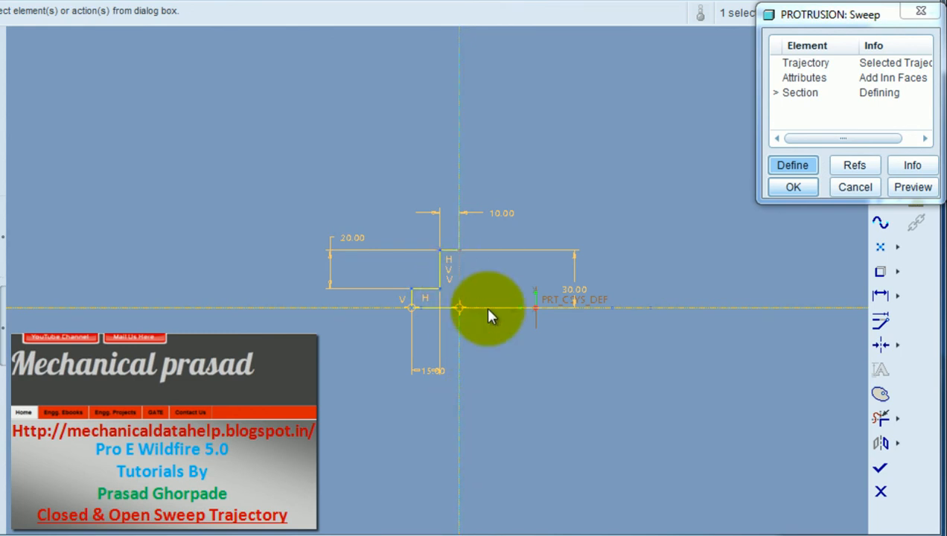
pyautogui.rightClick(490, 316)
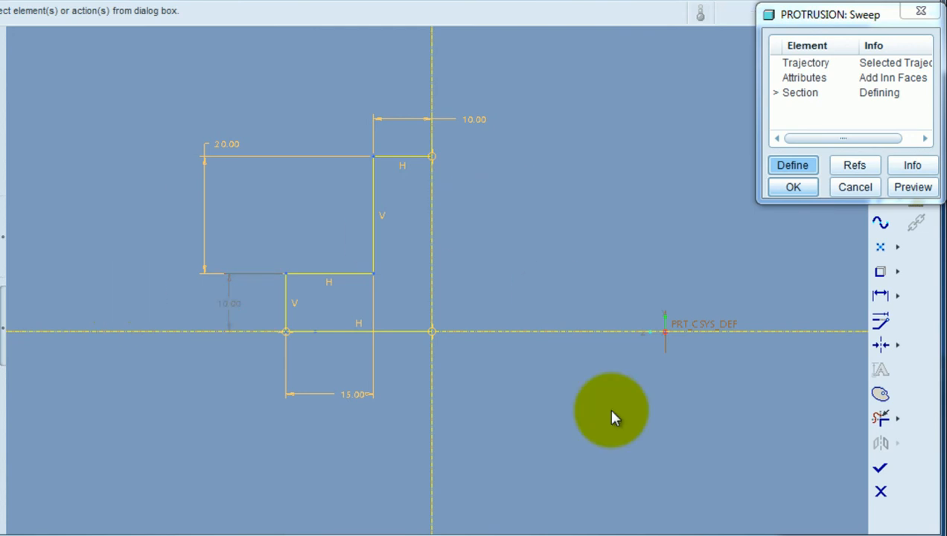
pyautogui.moveTo(830, 245)
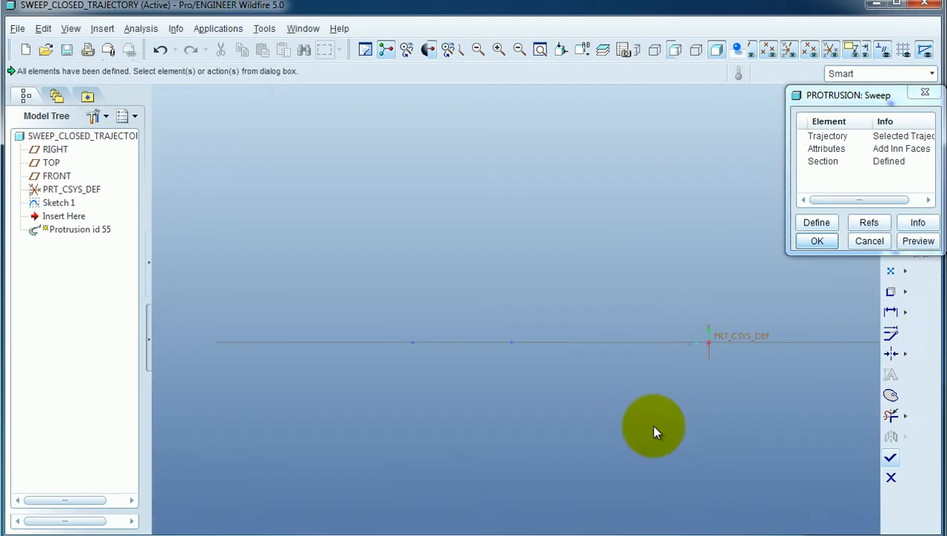
# Preview the filled clover plate, orbit it from above, and open the Appearance Gallery.
pyautogui.click(917, 241)
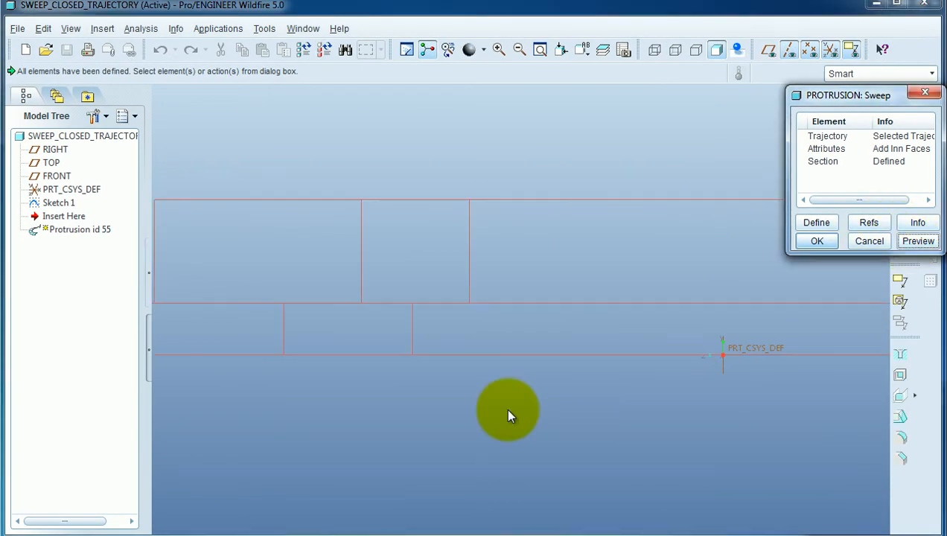
pyautogui.click(917, 240)
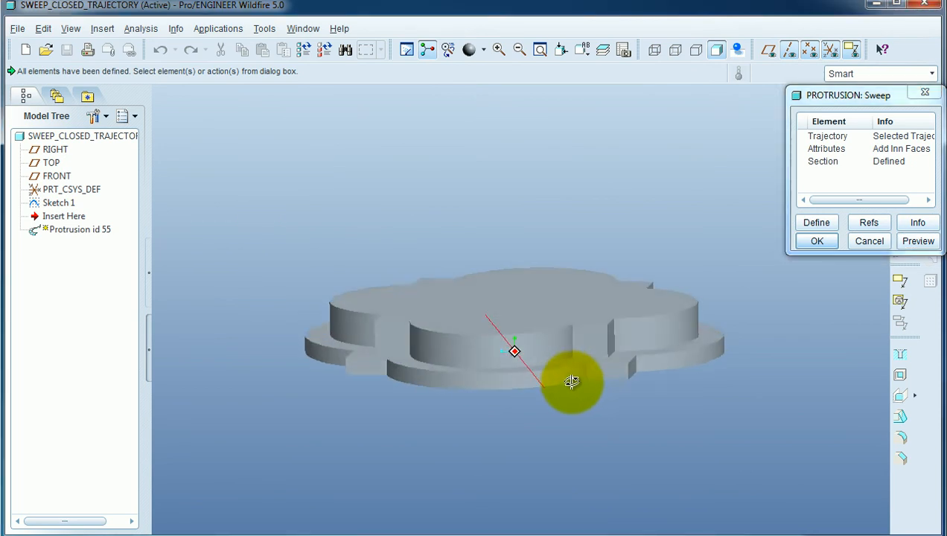
pyautogui.moveTo(571, 383); pyautogui.dragTo(648, 315)
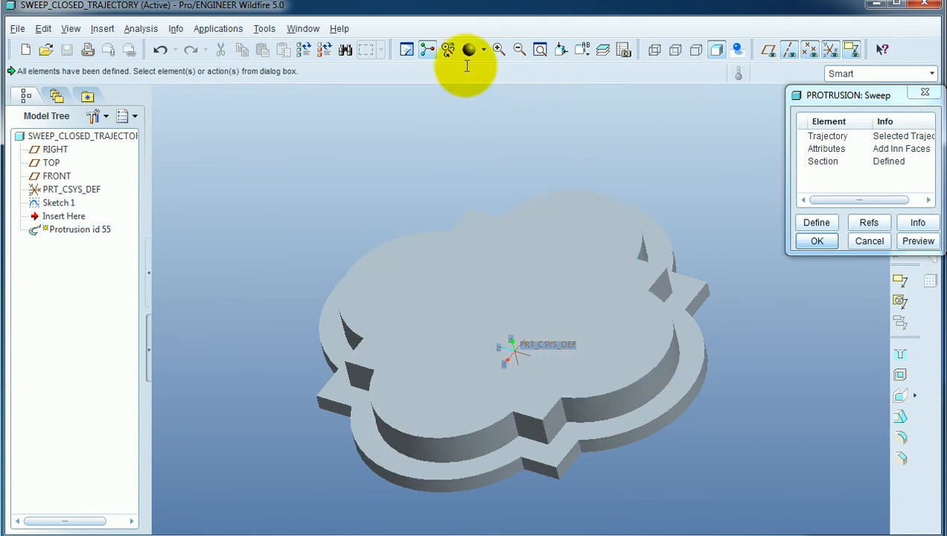
pyautogui.click(483, 49)
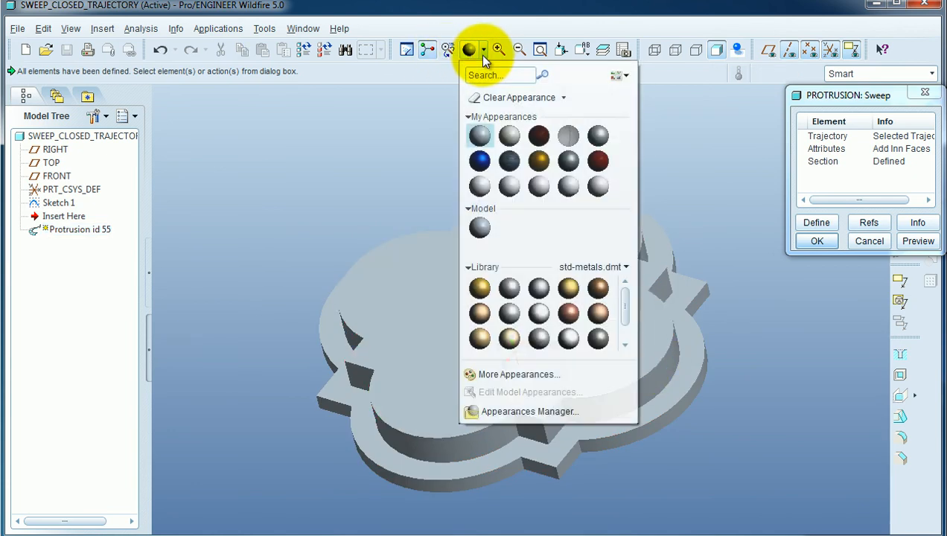